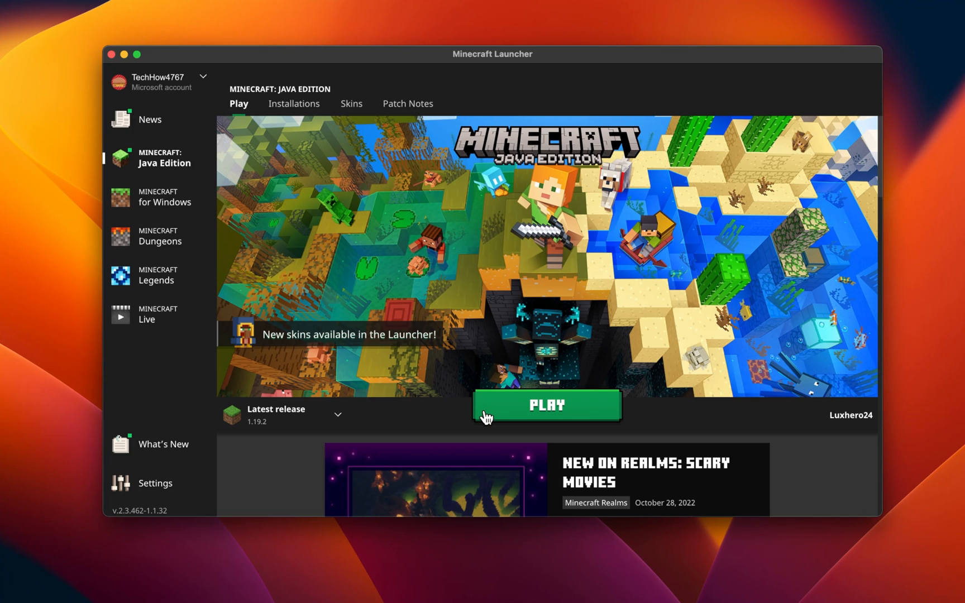
# Show the Java Edition installations list with the two 1.19.2 installations.
pyautogui.click(294, 103)
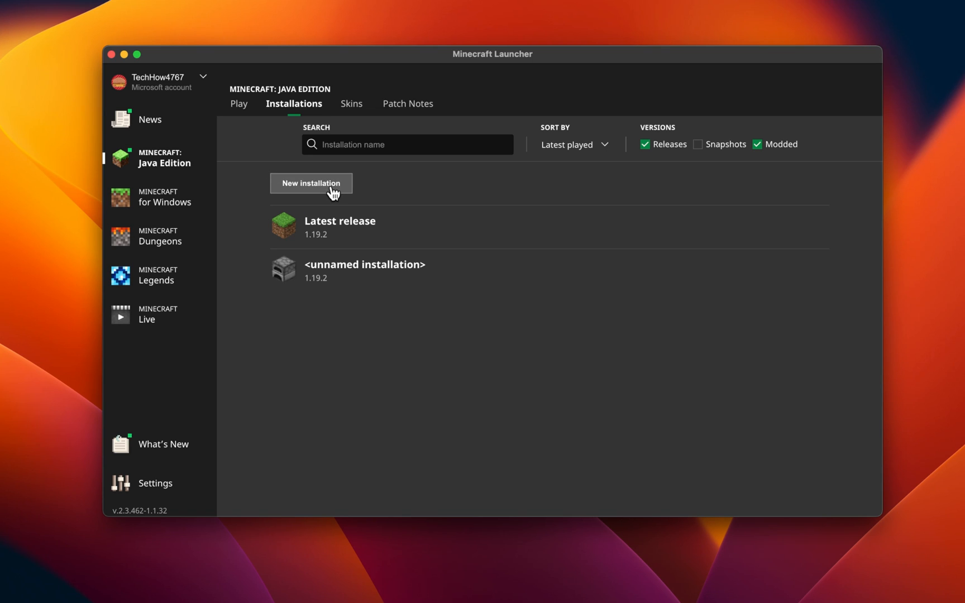
# Create an installation named 'new', checking versions and keeping auto resolution.
pyautogui.click(311, 183)
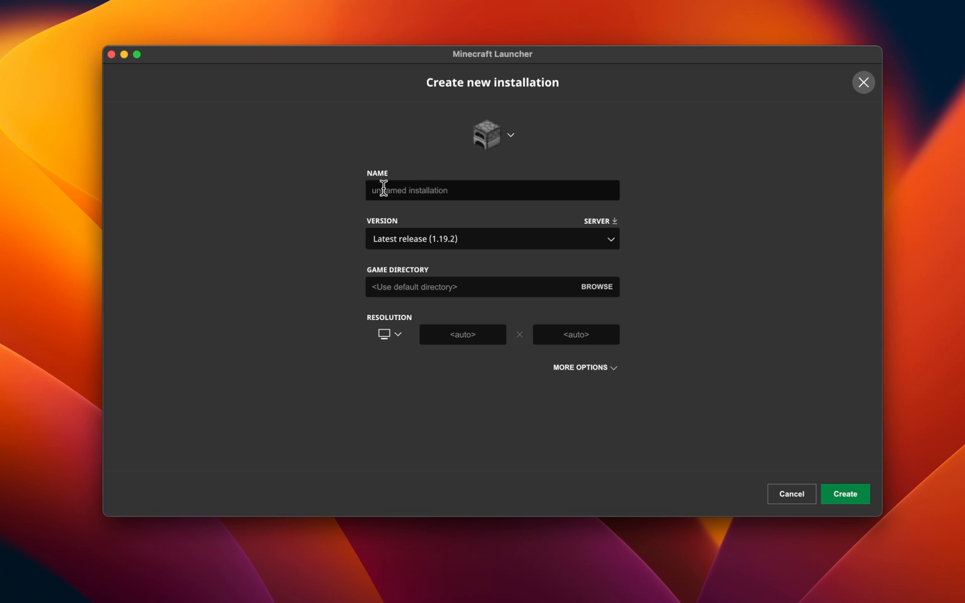
pyautogui.write('new')
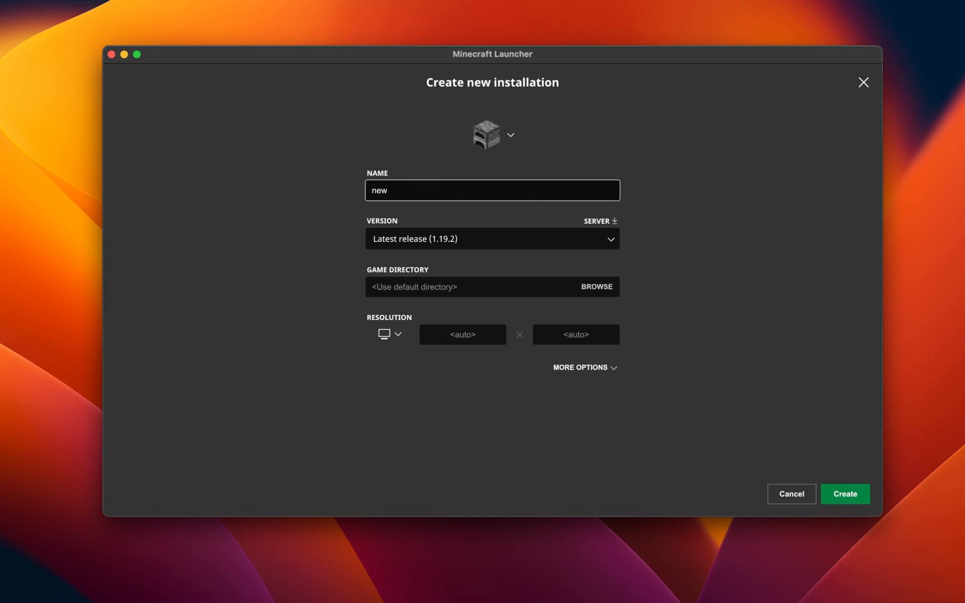
pyautogui.click(492, 239)
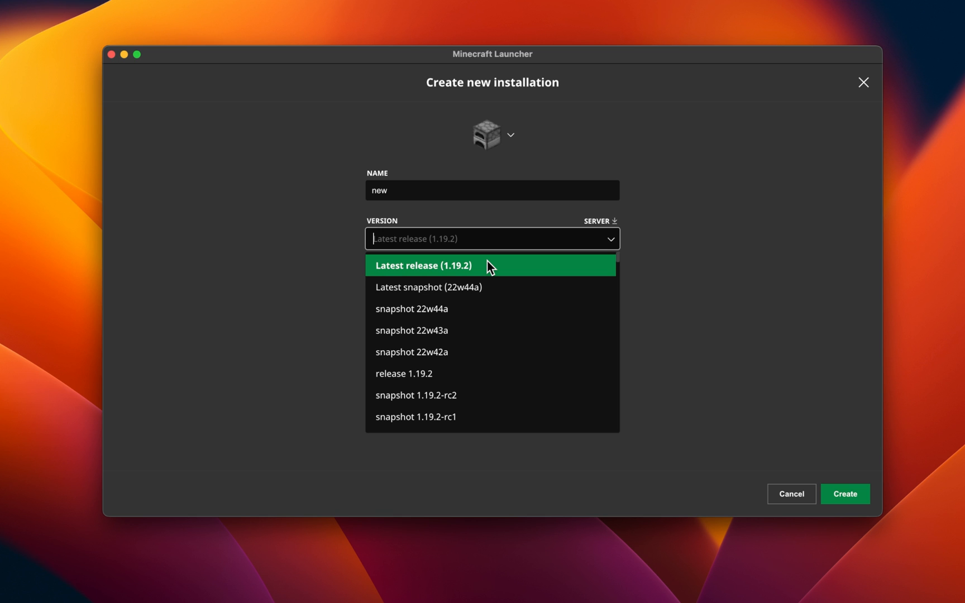
pyautogui.moveTo(468, 374)
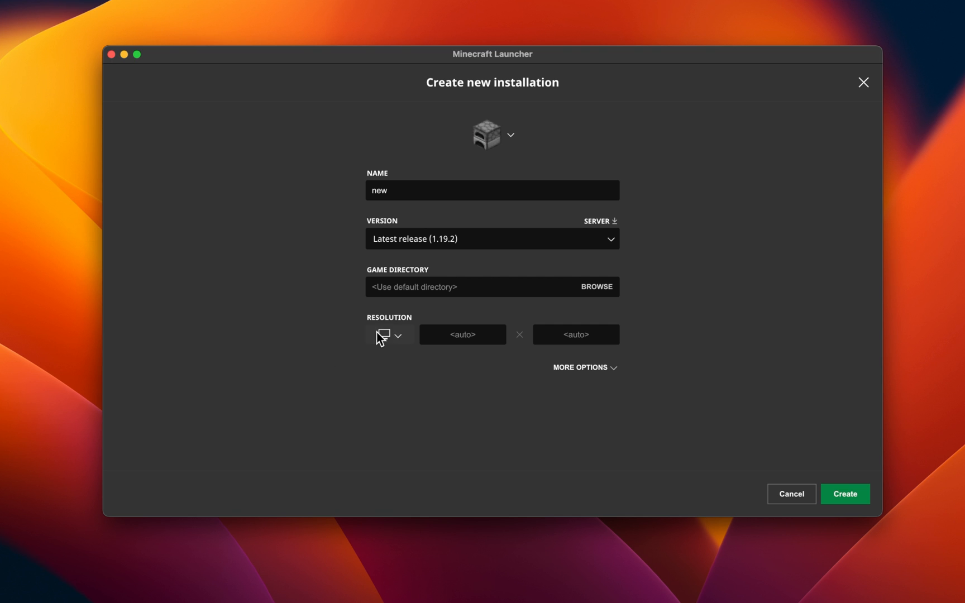
pyautogui.click(388, 335)
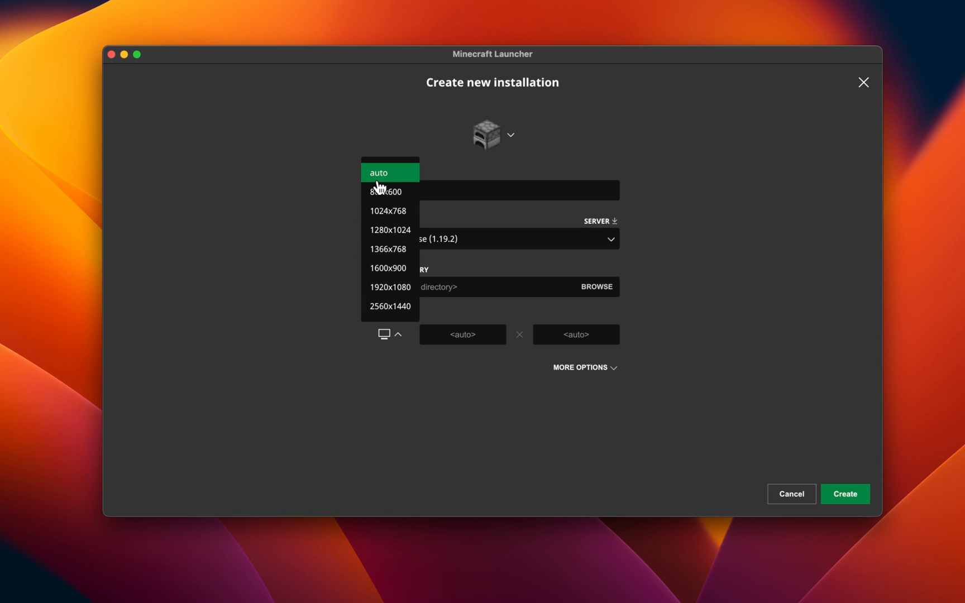
pyautogui.click(379, 172)
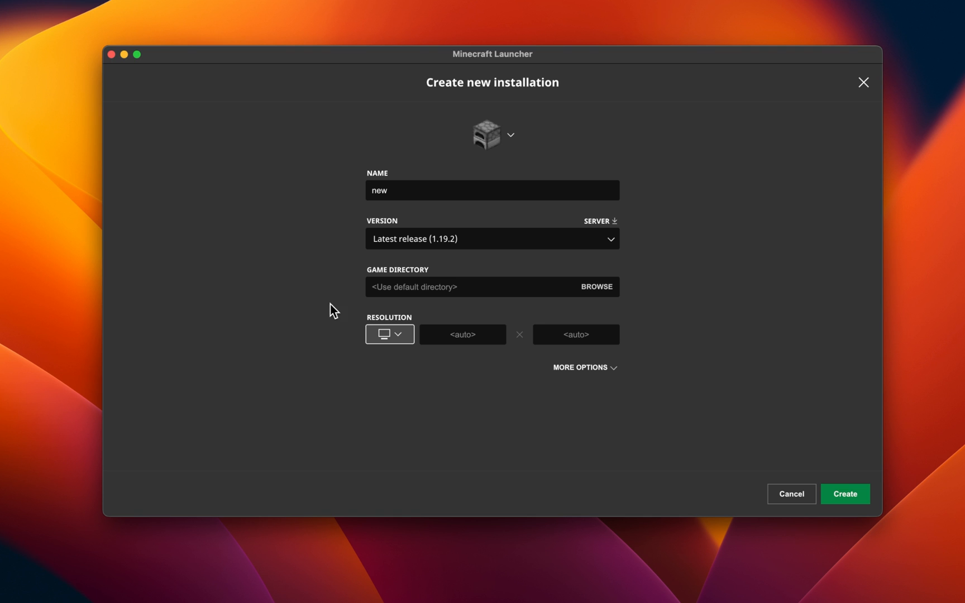
pyautogui.moveTo(541, 379)
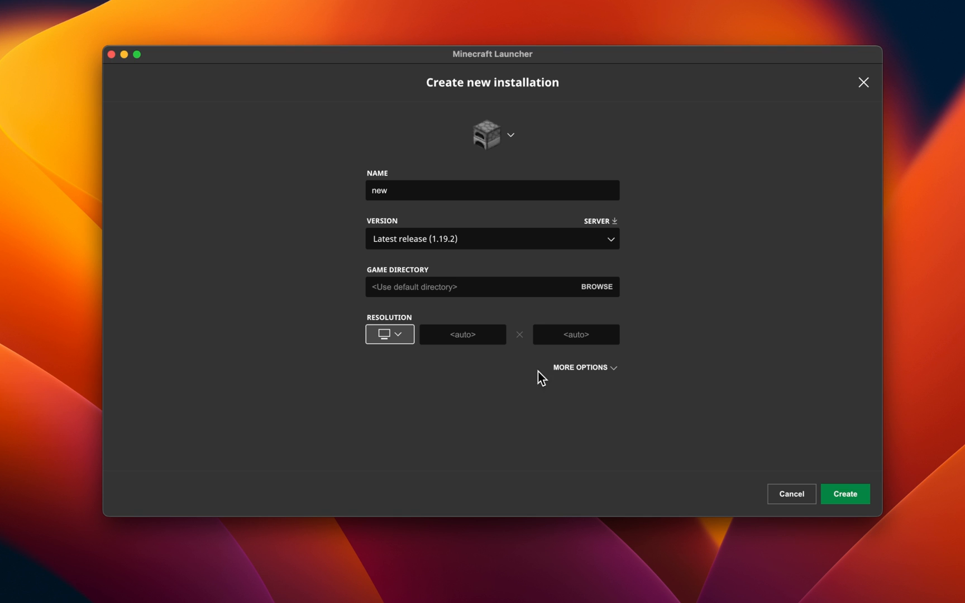
# Under More Options, change the JVM memory argument from -Xmx2G to -Xmx8G.
pyautogui.click(584, 367)
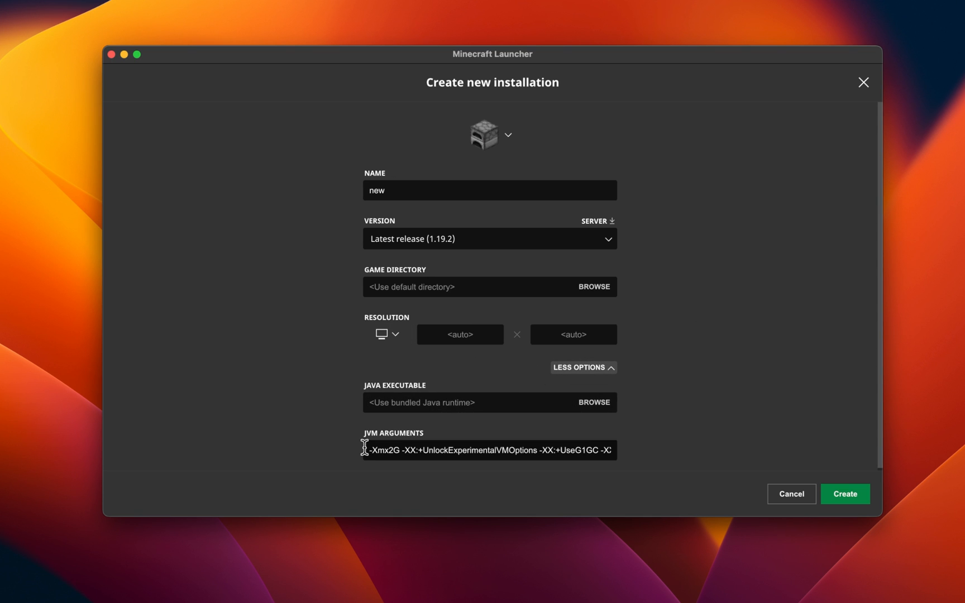
pyautogui.doubleClick(383, 450)
pyautogui.write('8')
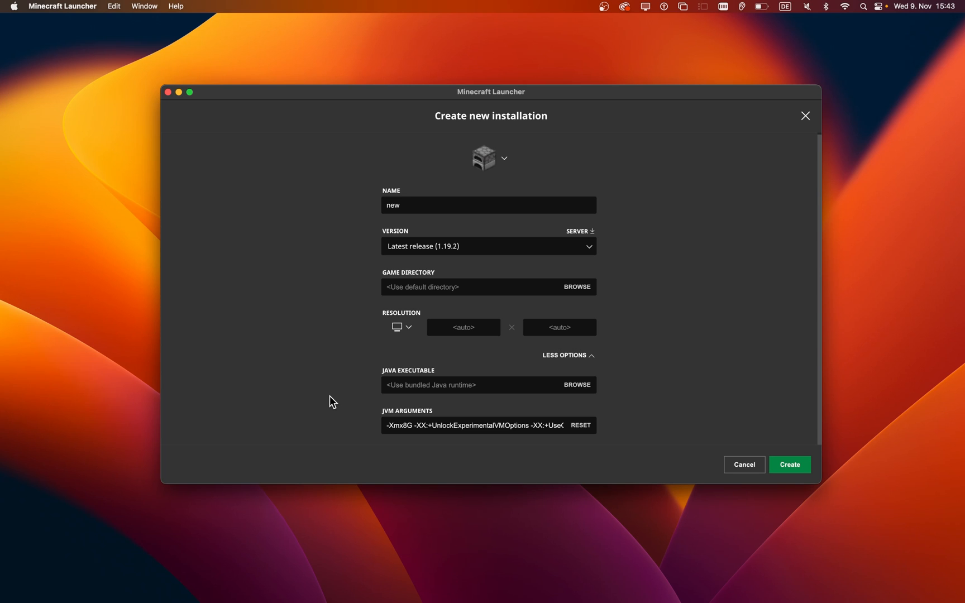
pyautogui.click(12, 7)
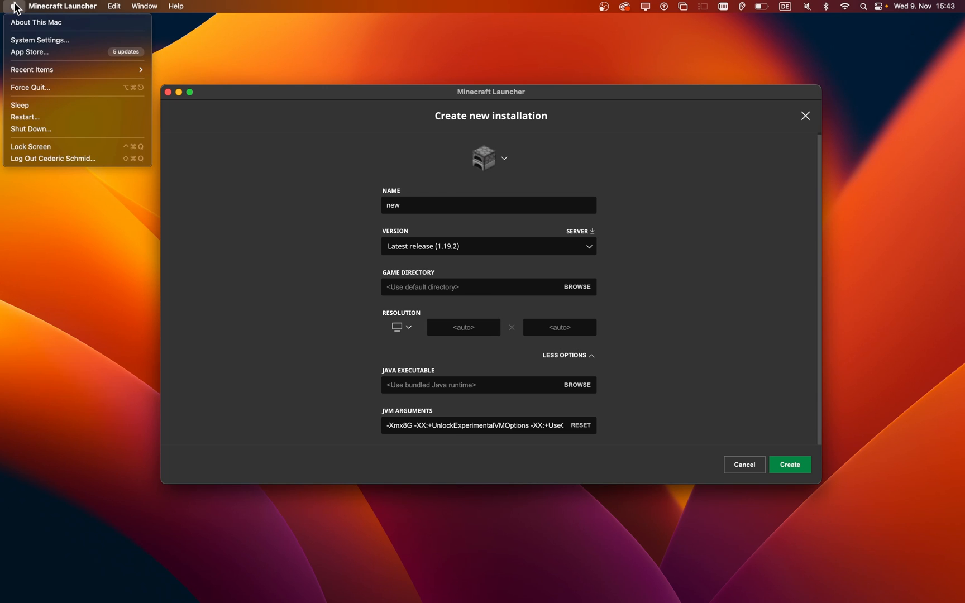
pyautogui.moveTo(63, 27)
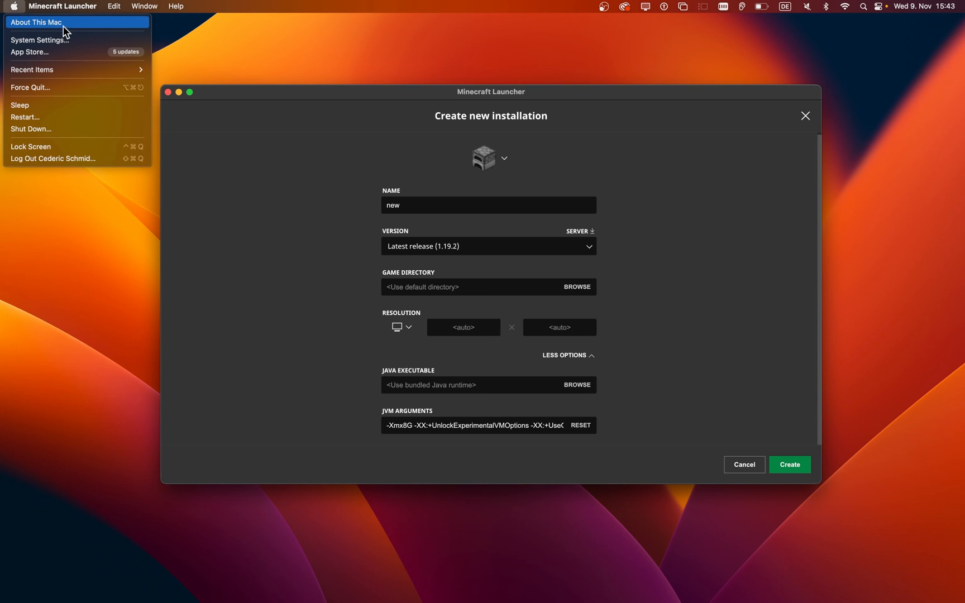
pyautogui.click(39, 23)
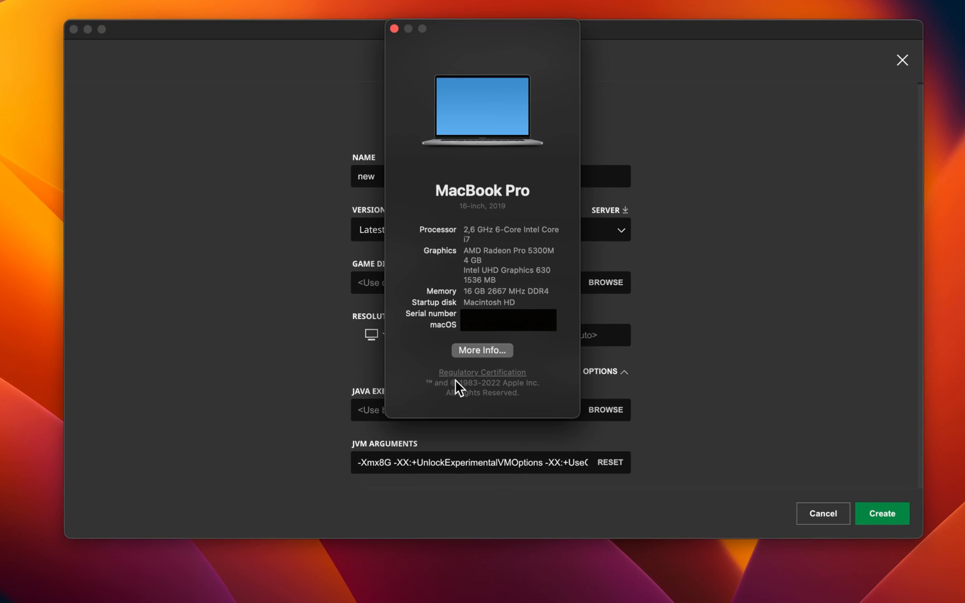
pyautogui.doubleClick(507, 291)
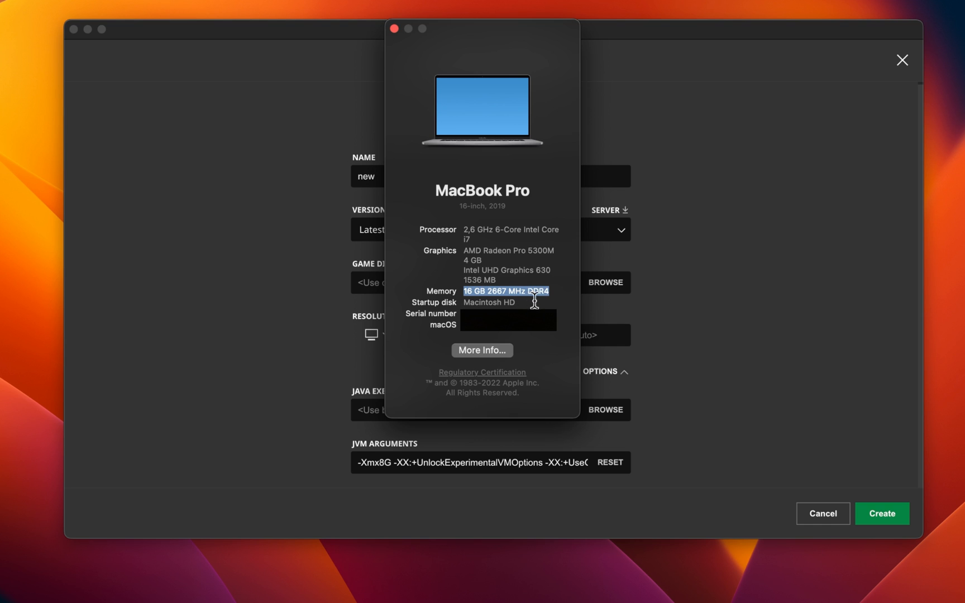
pyautogui.moveTo(566, 314)
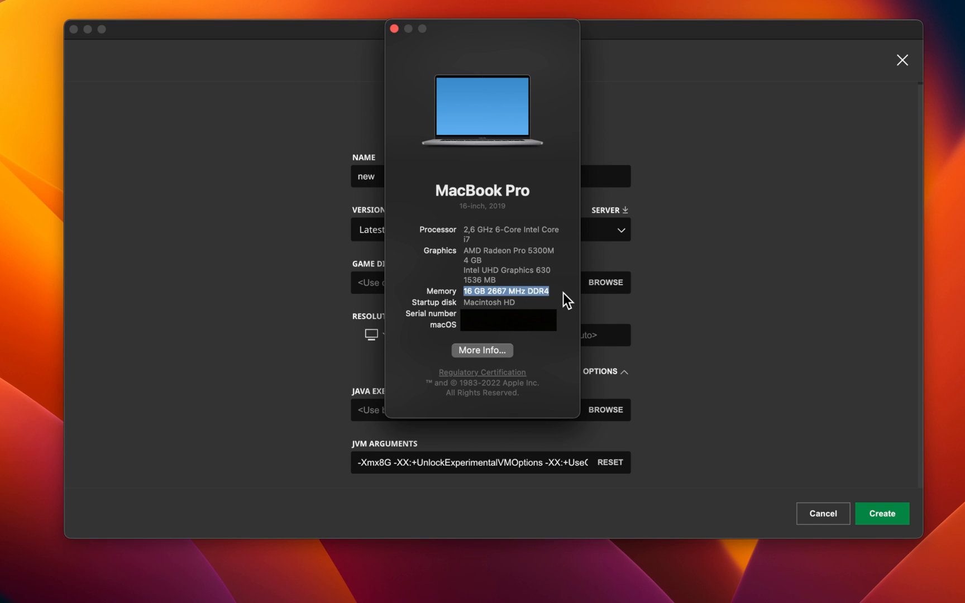
pyautogui.moveTo(406, 78)
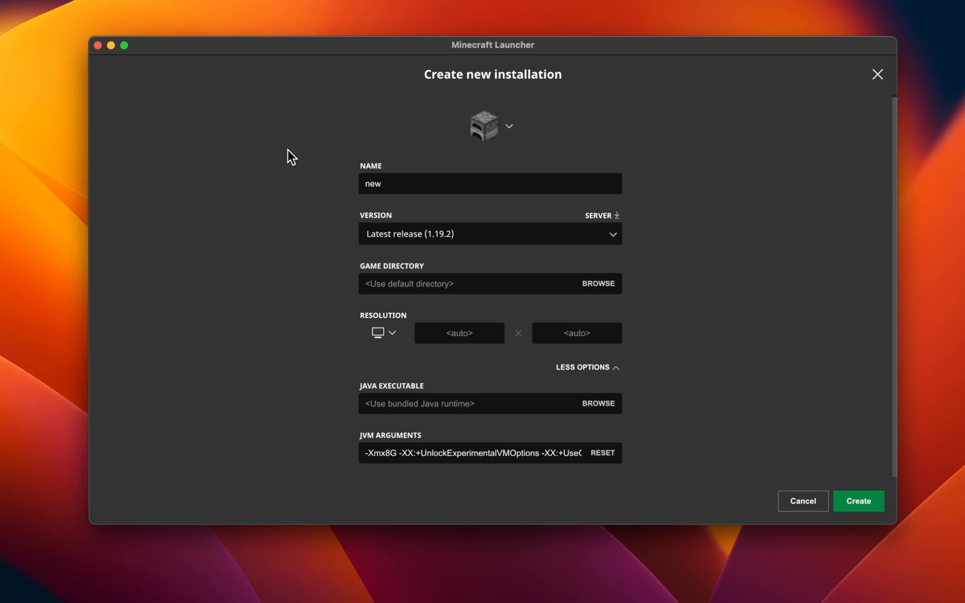
pyautogui.click(859, 501)
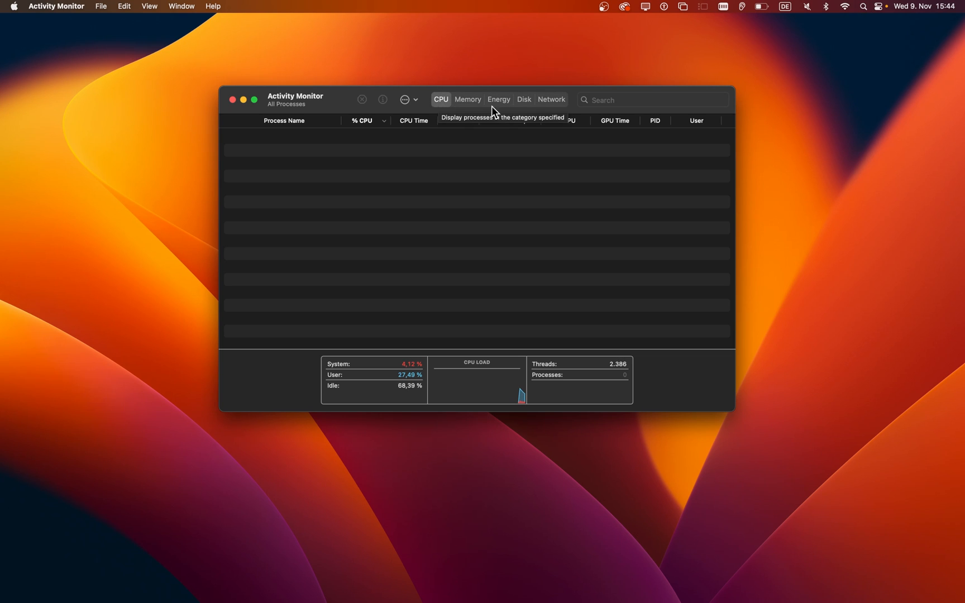
# Search Activity Monitor for 'minecraf', then clear the search to list all processes.
pyautogui.write('minecraft')
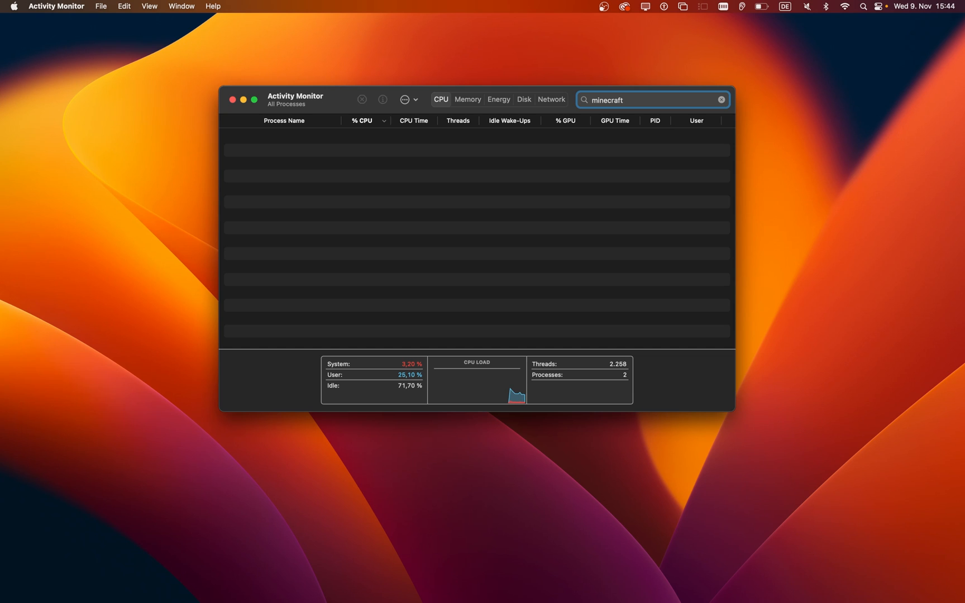
pyautogui.click(721, 99)
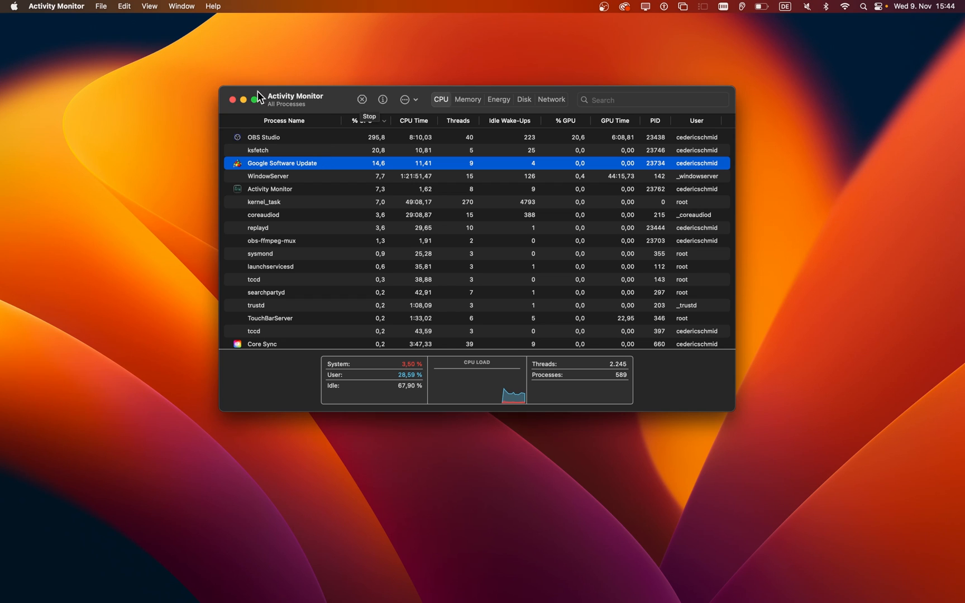
pyautogui.click(13, 5)
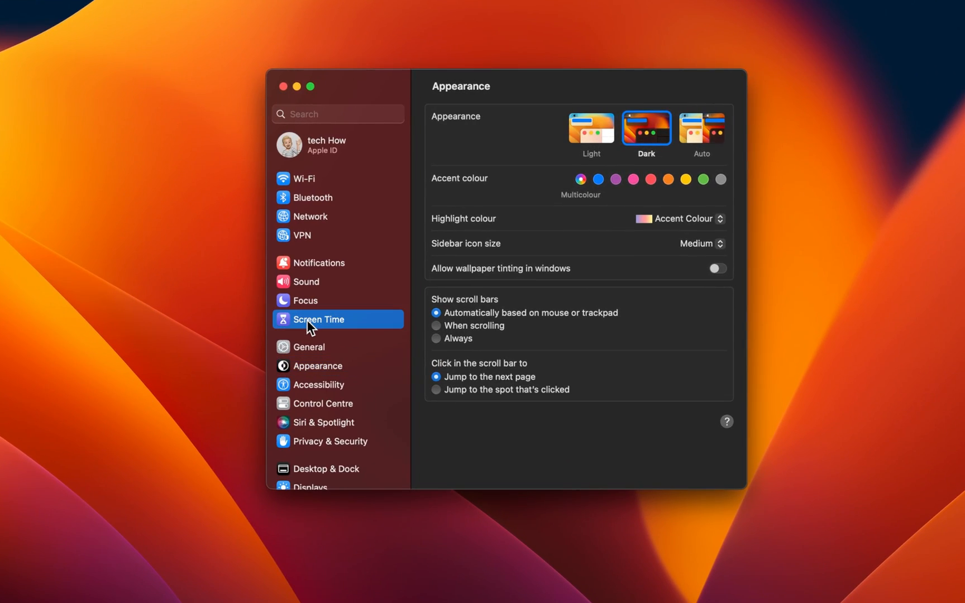
# Open Screen Time in System Settings, showing Screen Time on and App Limits enabled.
pyautogui.click(318, 320)
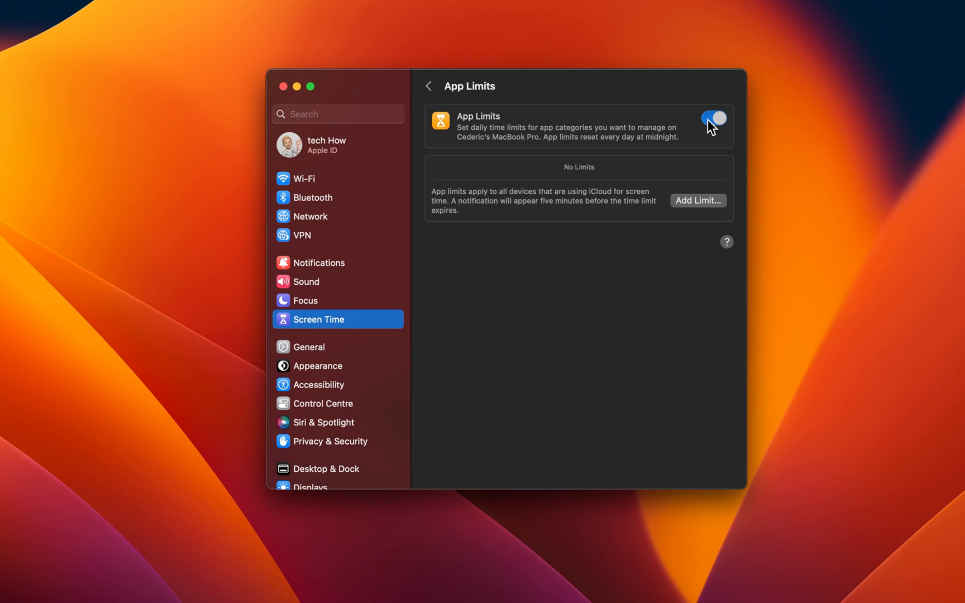
pyautogui.click(428, 86)
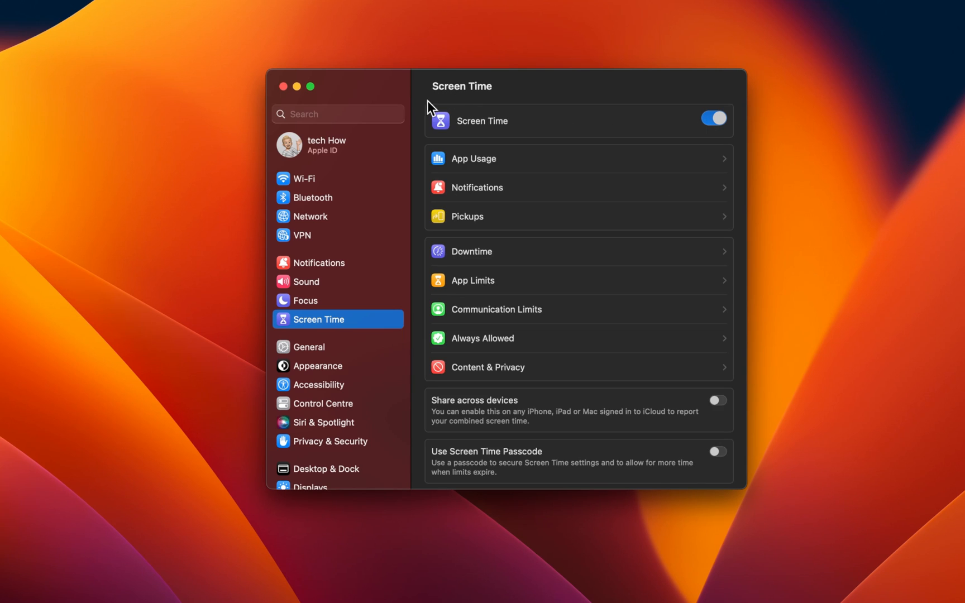
pyautogui.moveTo(580, 360)
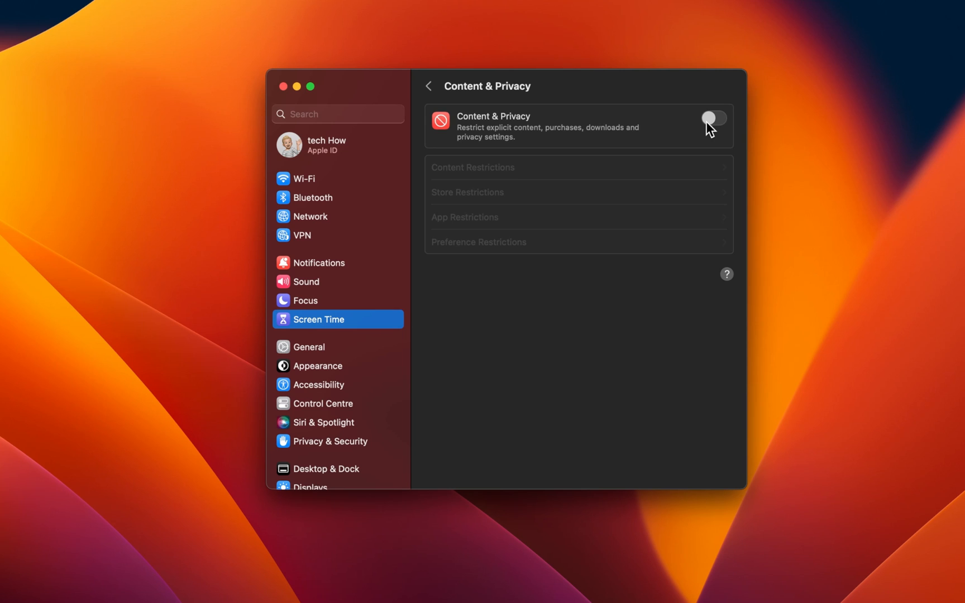
pyautogui.click(428, 86)
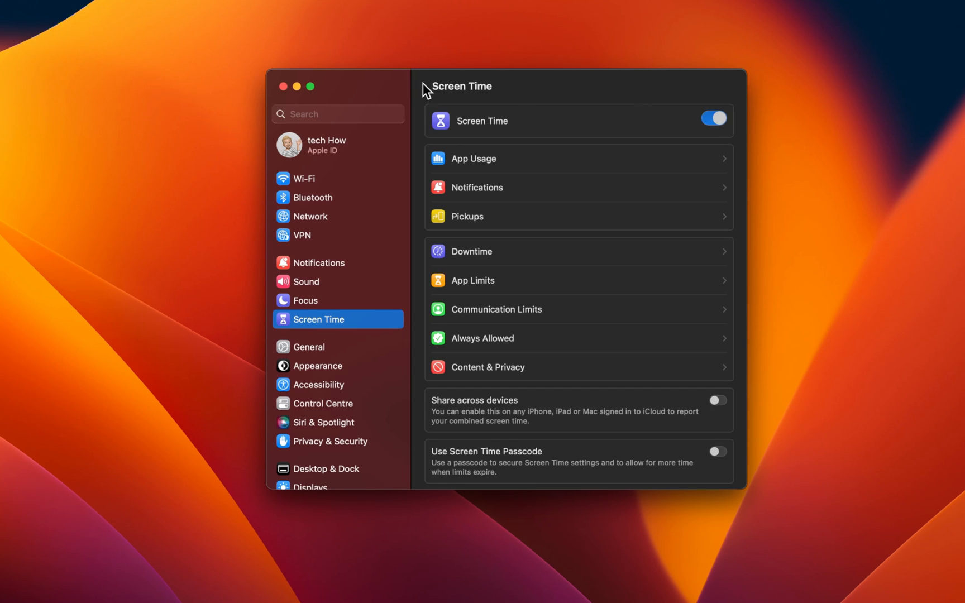
pyautogui.moveTo(368, 345)
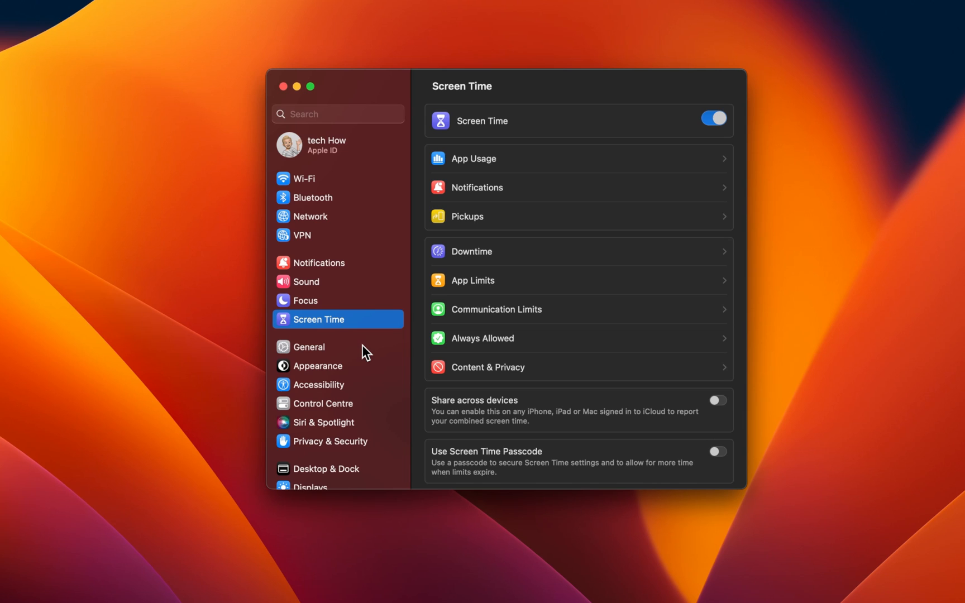
# Open General > Software Update to check for updates, then return to General.
pyautogui.click(310, 347)
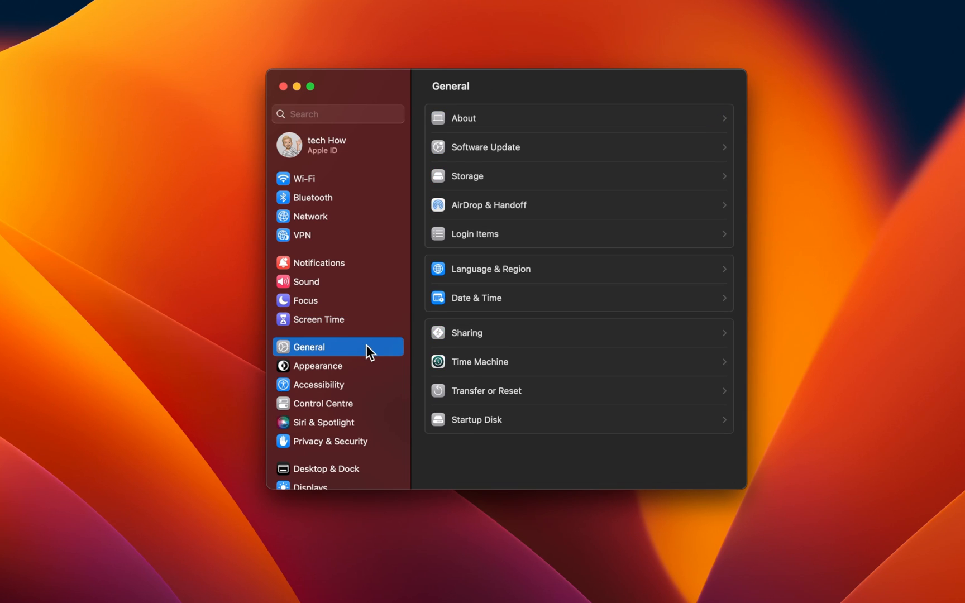
pyautogui.click(485, 147)
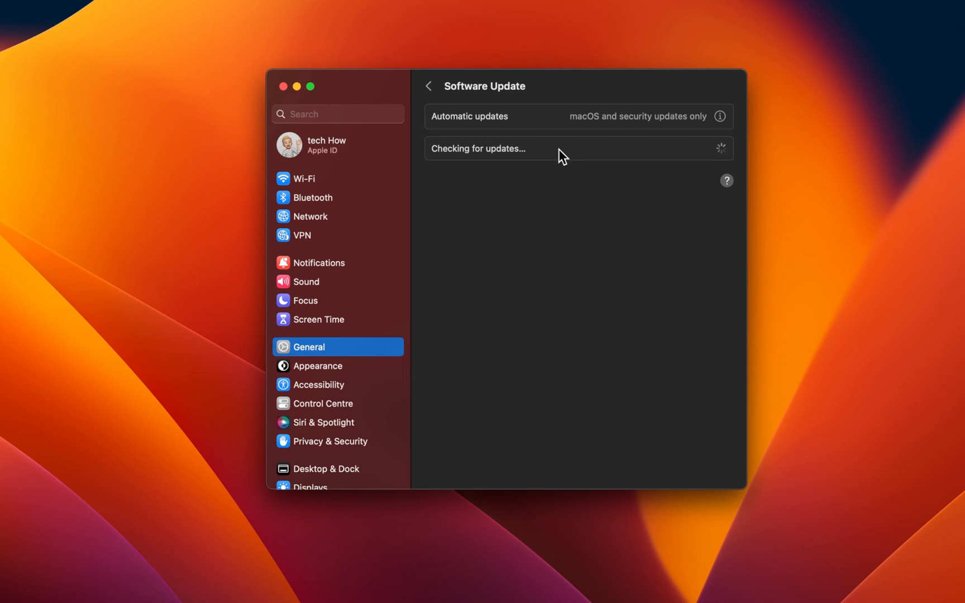
pyautogui.moveTo(451, 105)
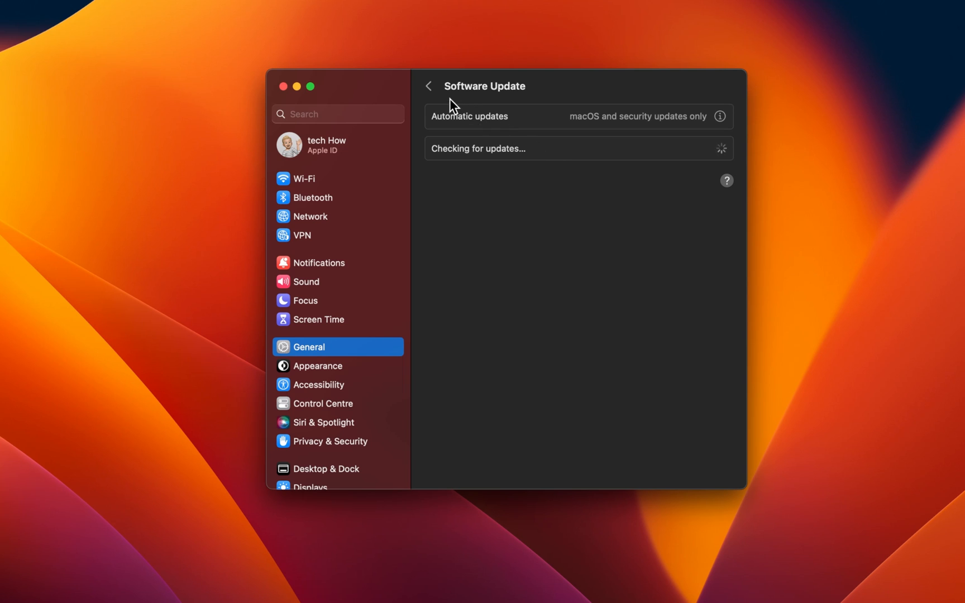
pyautogui.click(429, 86)
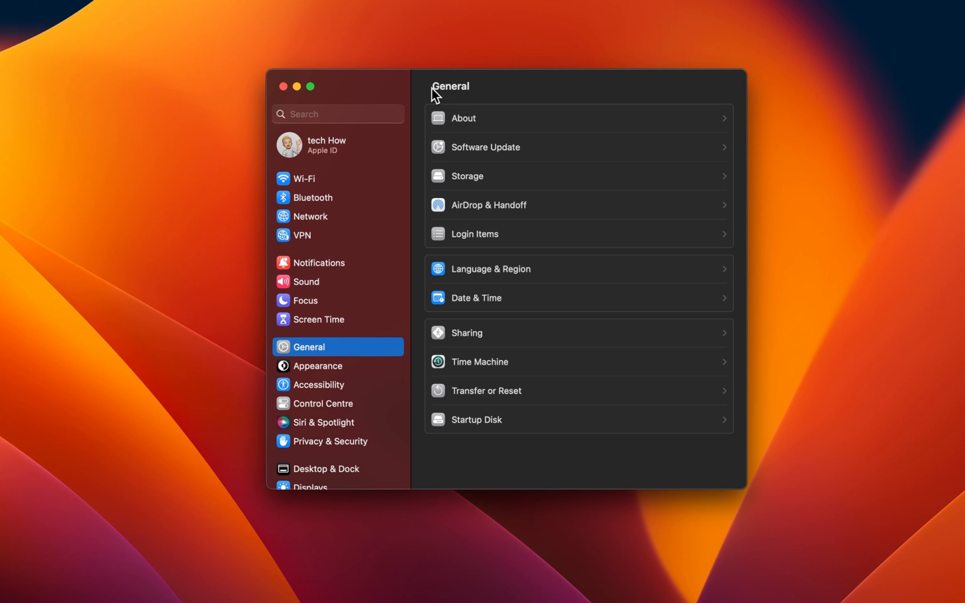
pyautogui.moveTo(515, 184)
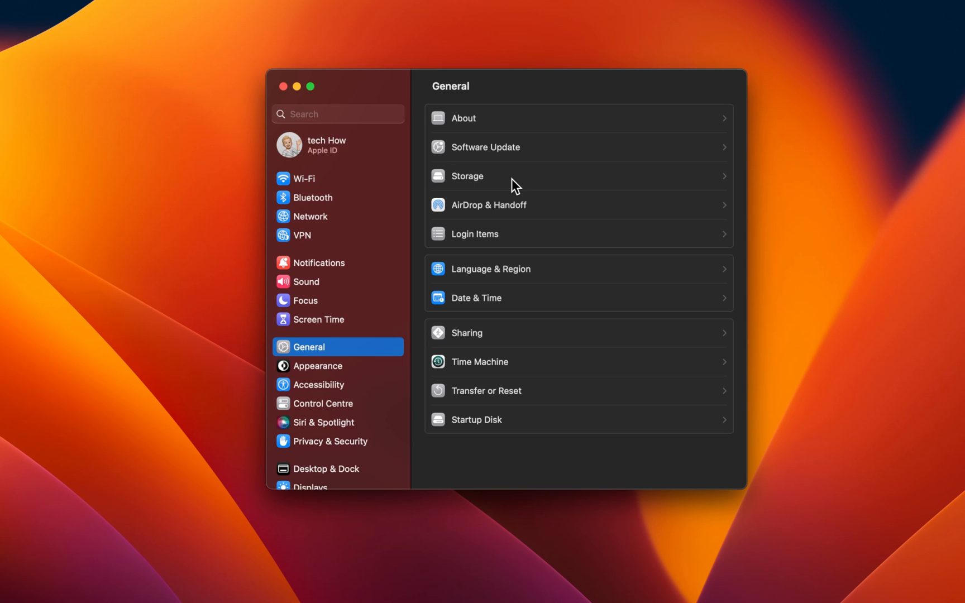
# Open Storage (87.29 GB of 248 GB used) and scroll through the categories.
pyautogui.click(467, 175)
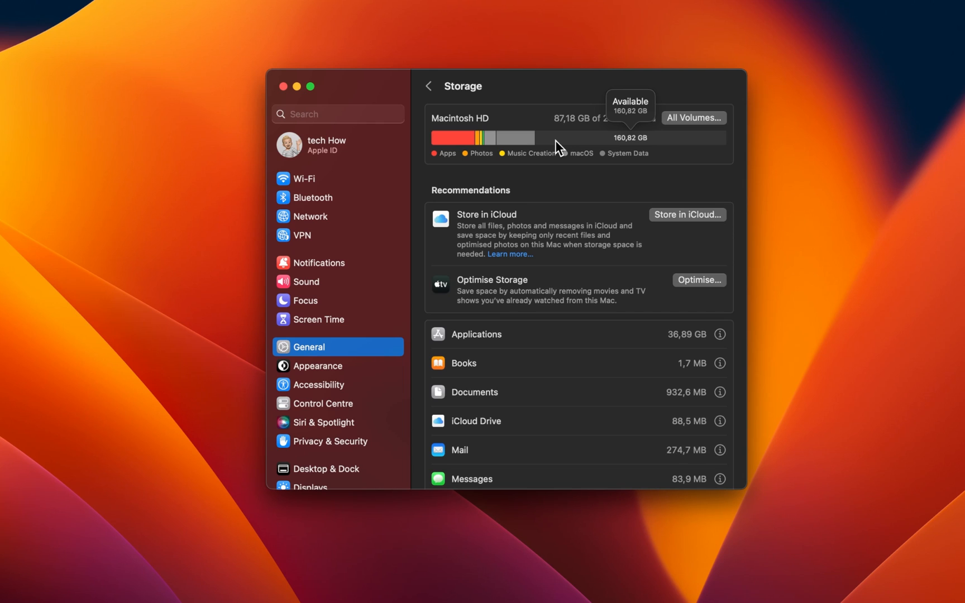
pyautogui.moveTo(481, 176)
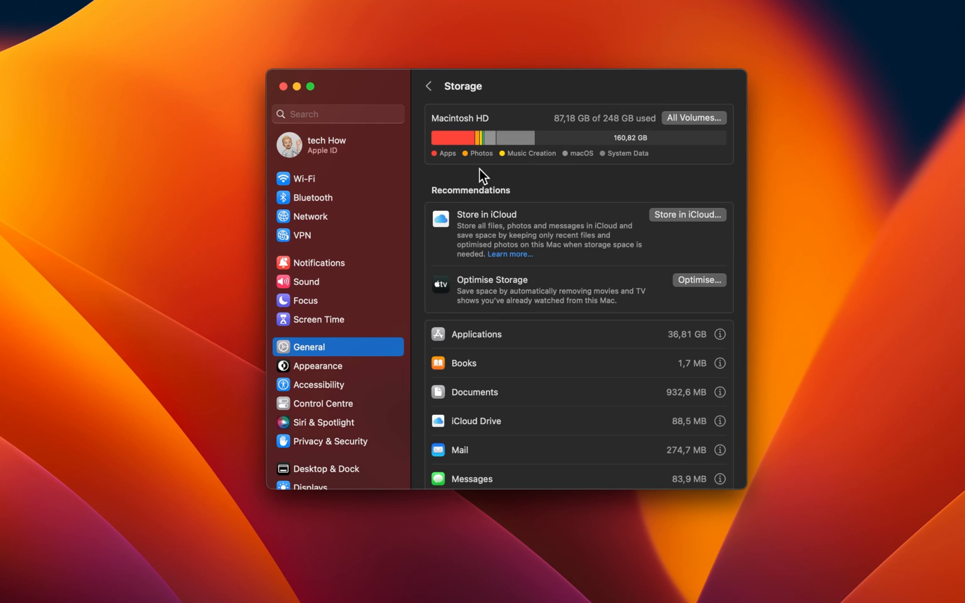
pyautogui.scroll(-3)
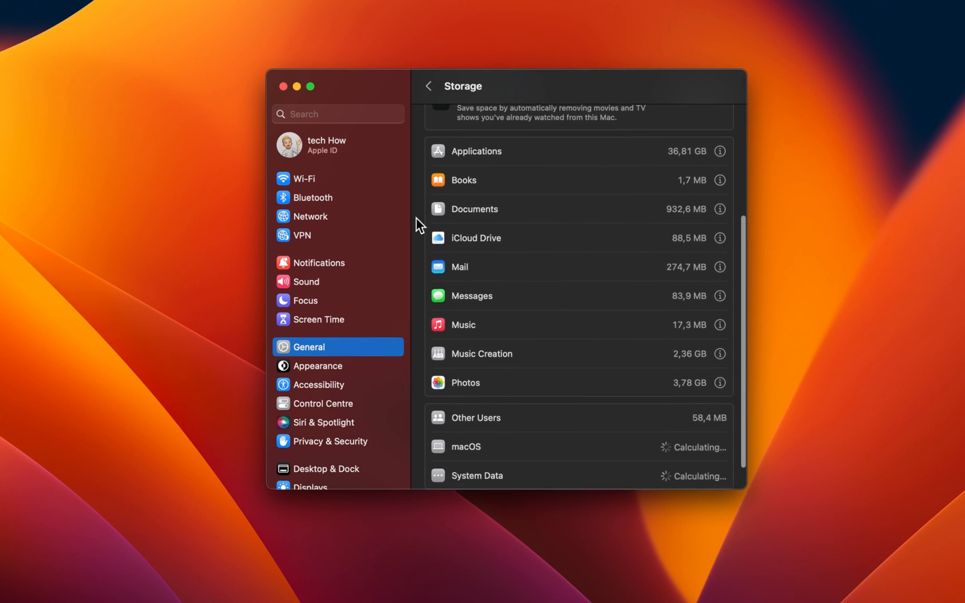
pyautogui.scroll(-3)
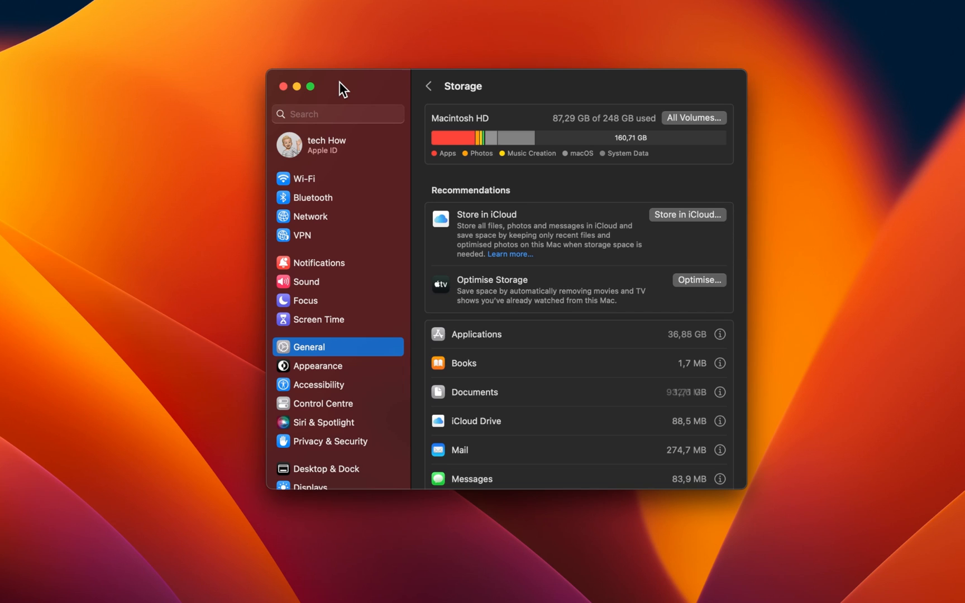
# In Network, view the disconnected VPN and inactive firewall, then close System Settings.
pyautogui.click(312, 216)
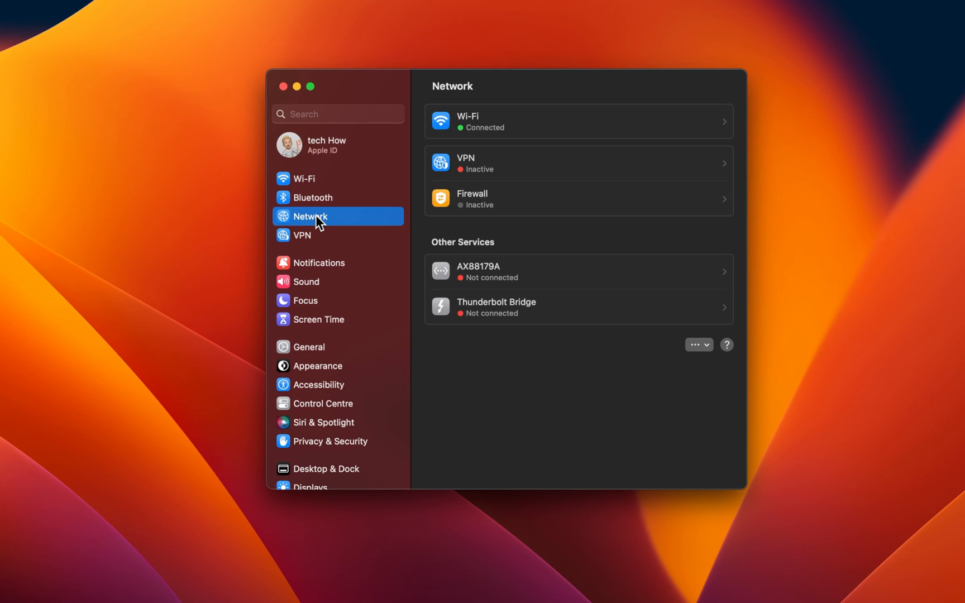
pyautogui.click(579, 164)
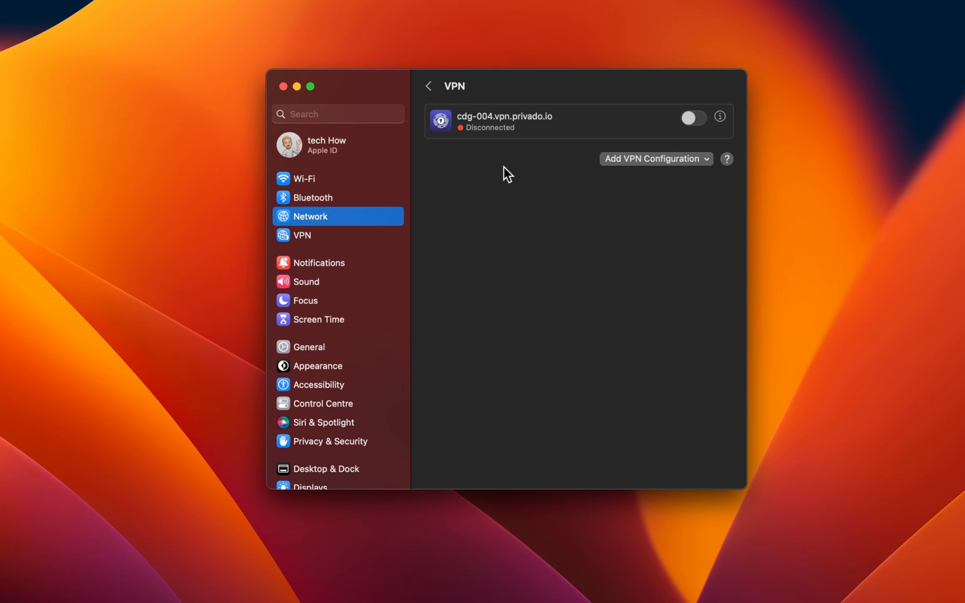
pyautogui.click(429, 86)
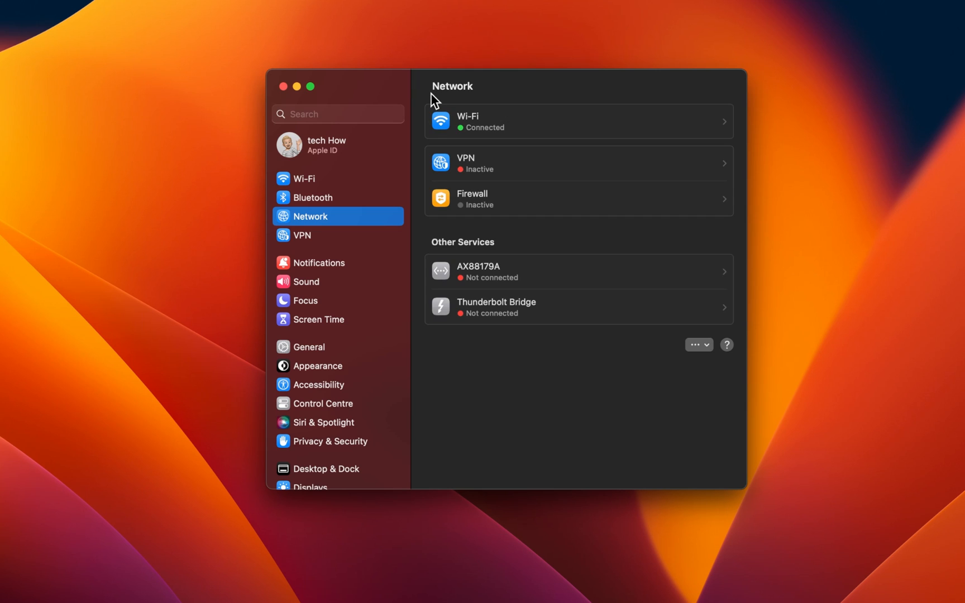
pyautogui.click(578, 198)
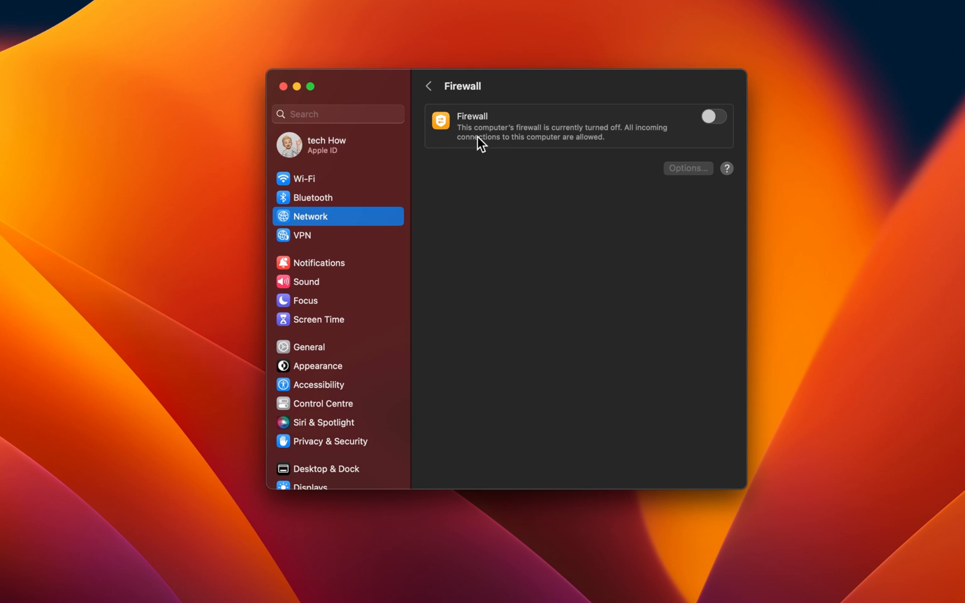
pyautogui.click(428, 86)
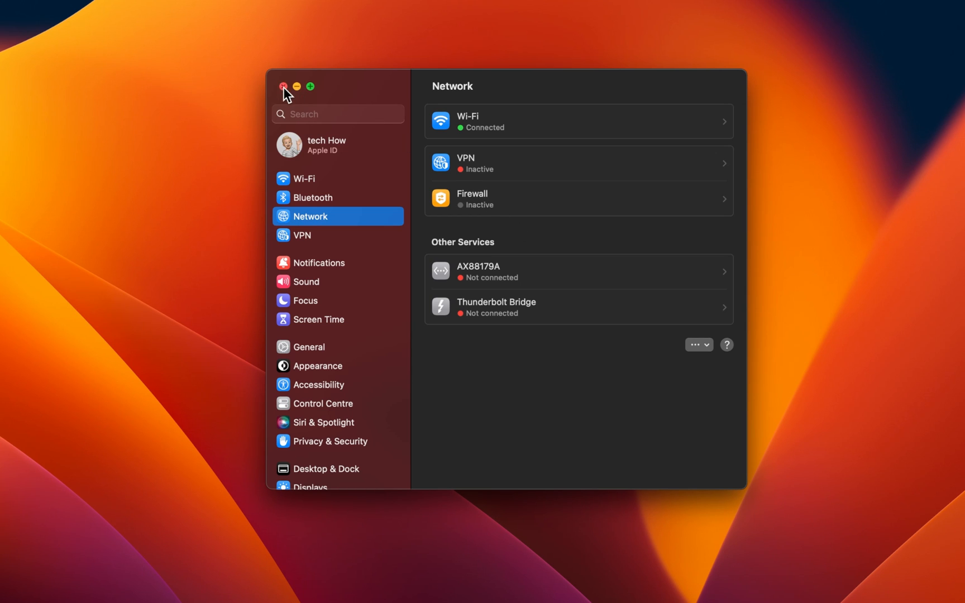
pyautogui.click(283, 86)
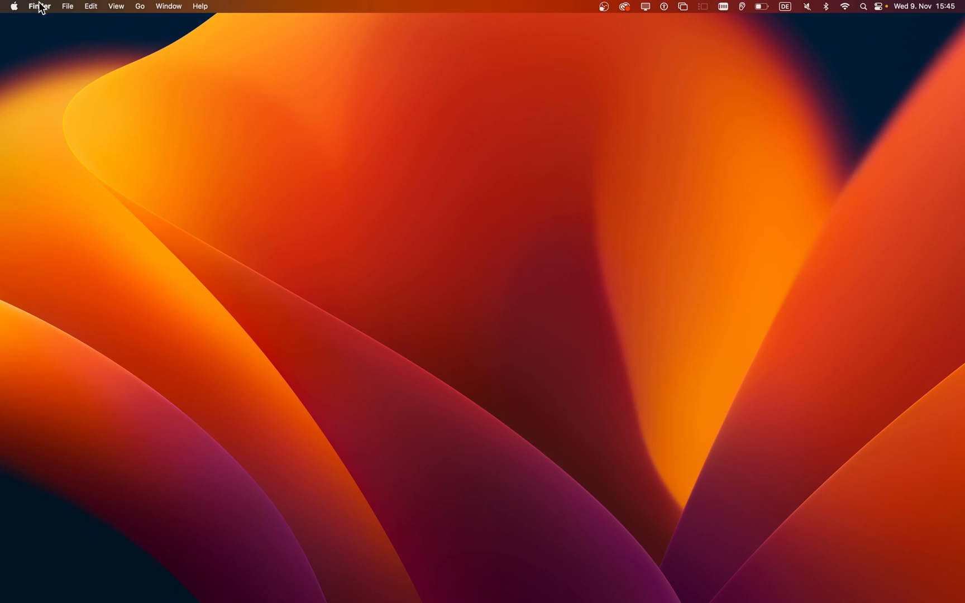
# Force quit Google Chrome and Activity Monitor, then close the Force Quit window.
pyautogui.click(14, 6)
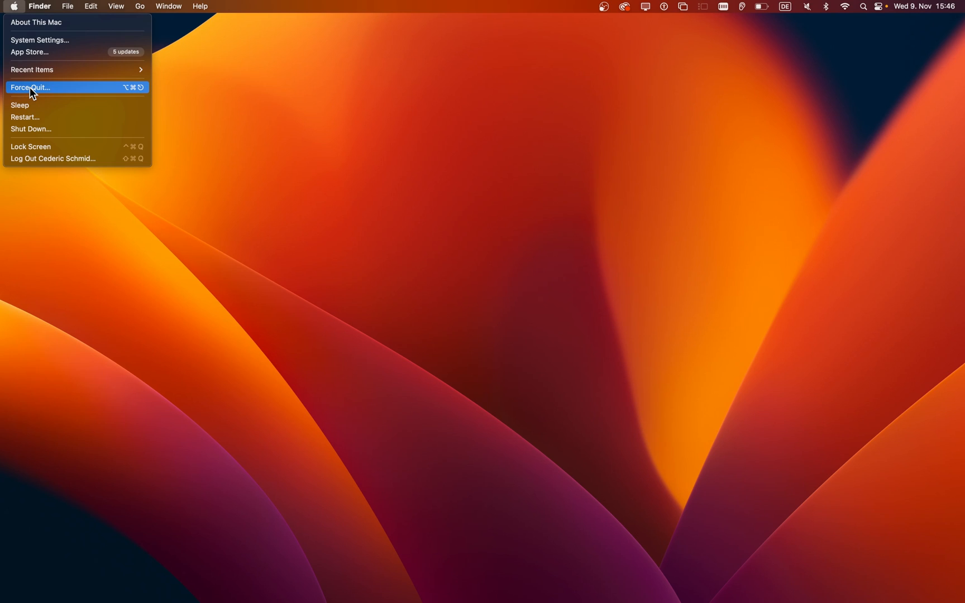
pyautogui.click(33, 87)
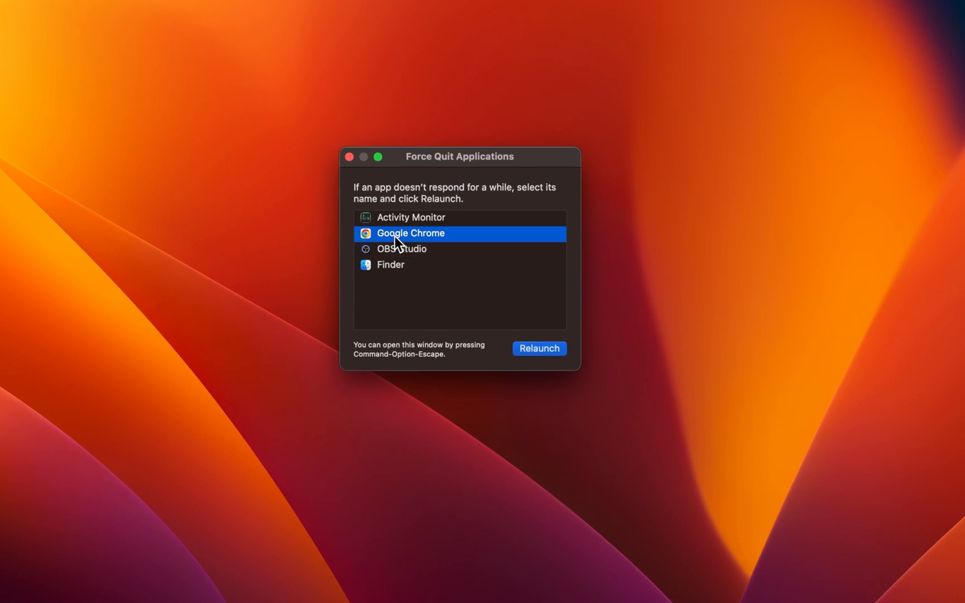
pyautogui.click(539, 348)
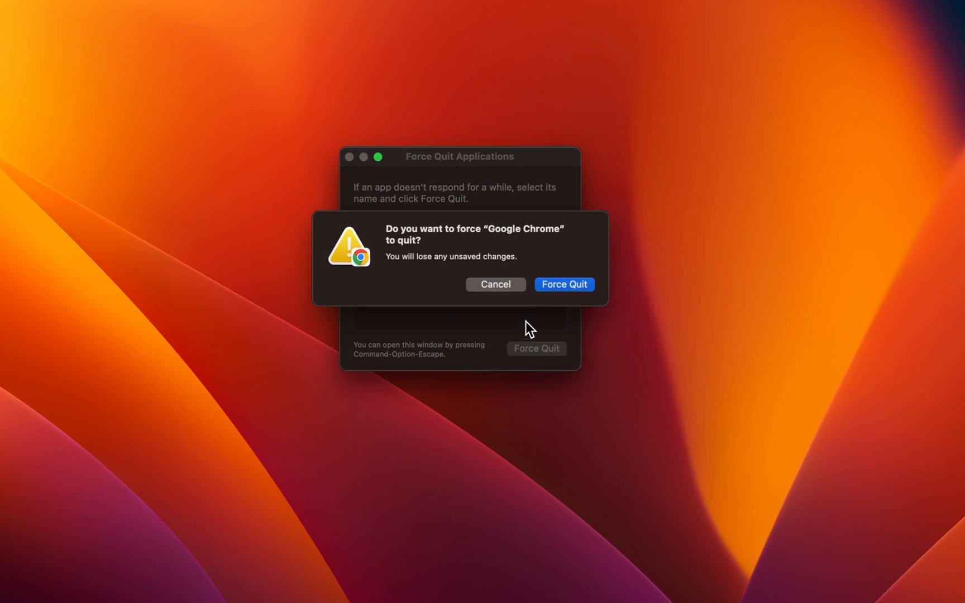
pyautogui.click(564, 284)
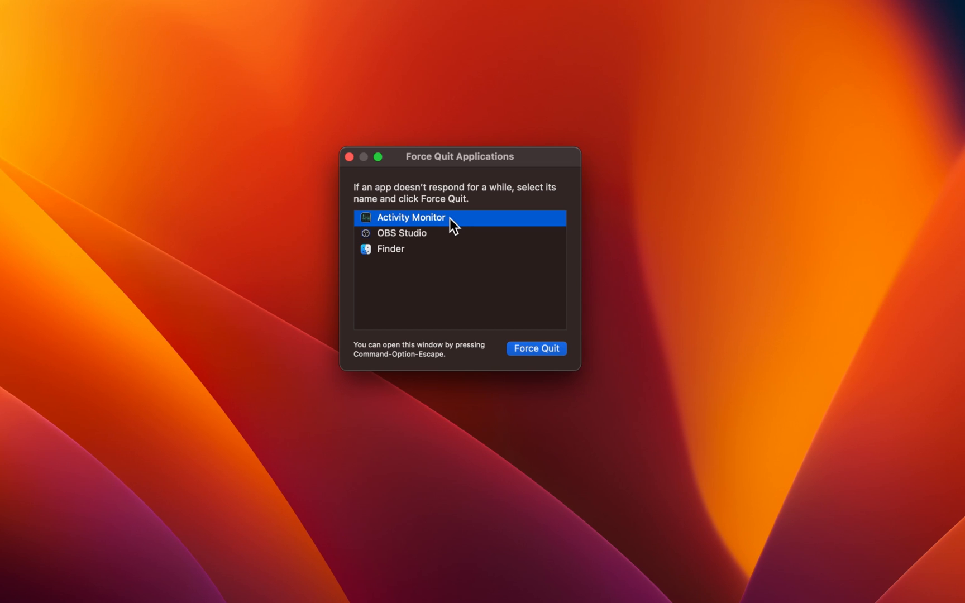
pyautogui.click(537, 348)
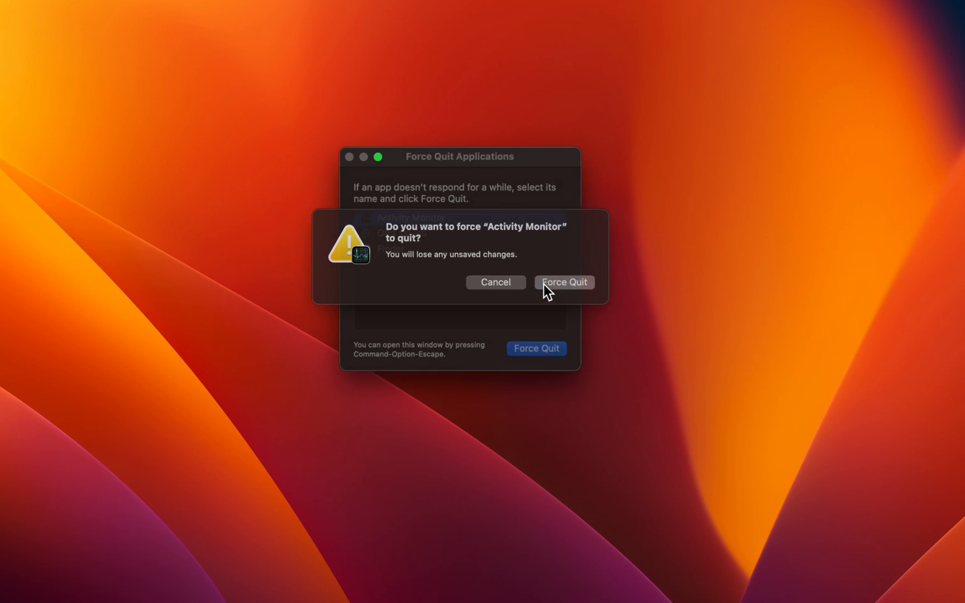
pyautogui.click(564, 282)
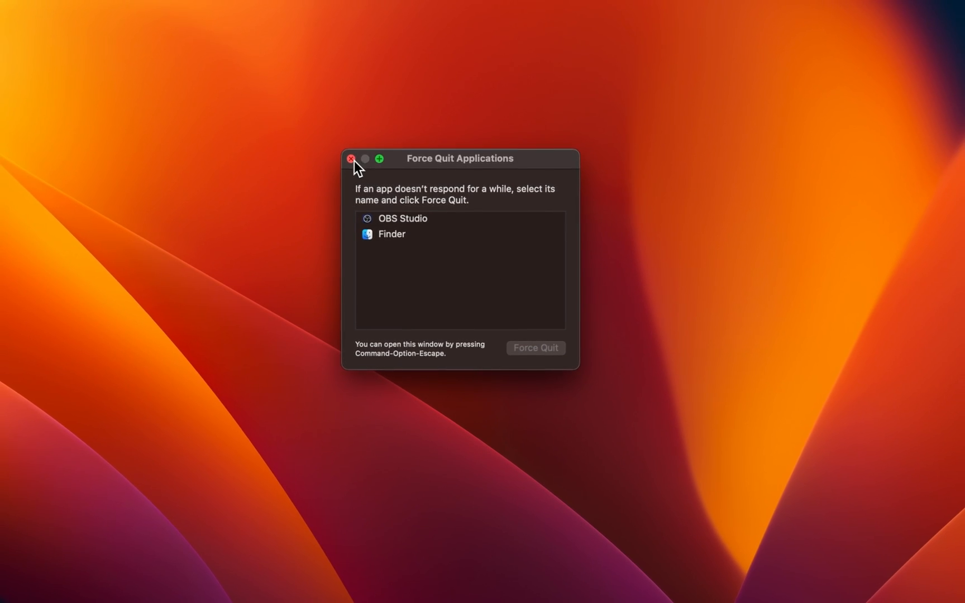
pyautogui.click(351, 159)
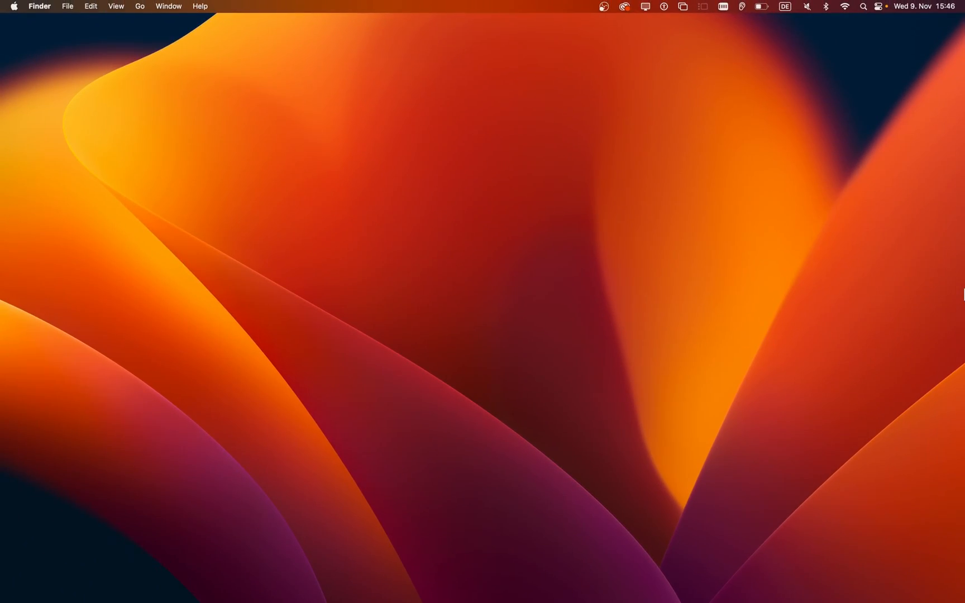